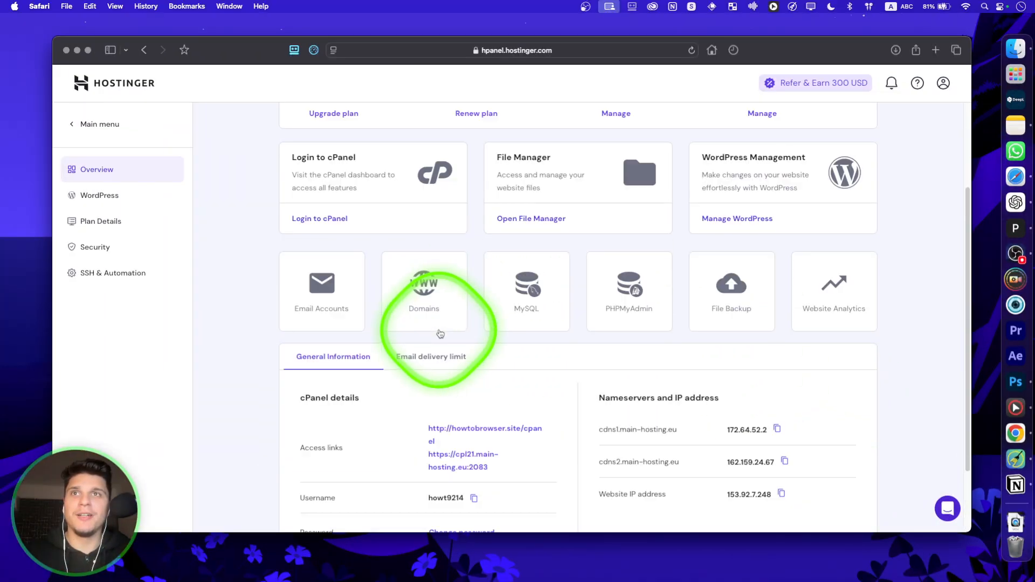
- Log in to the site's cPanel and go to the Domains page under Domains
scroll(down, 3)
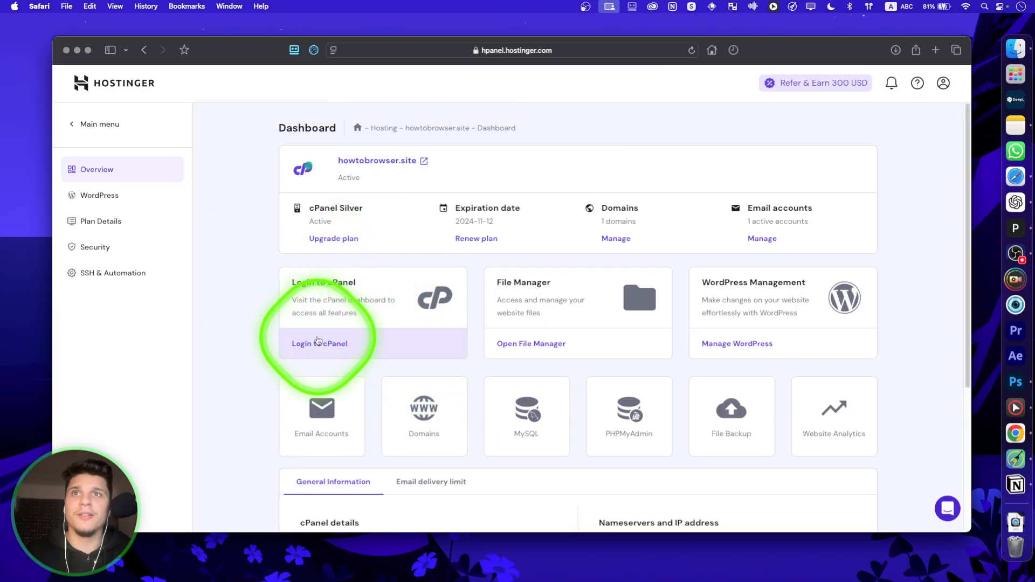
click(319, 344)
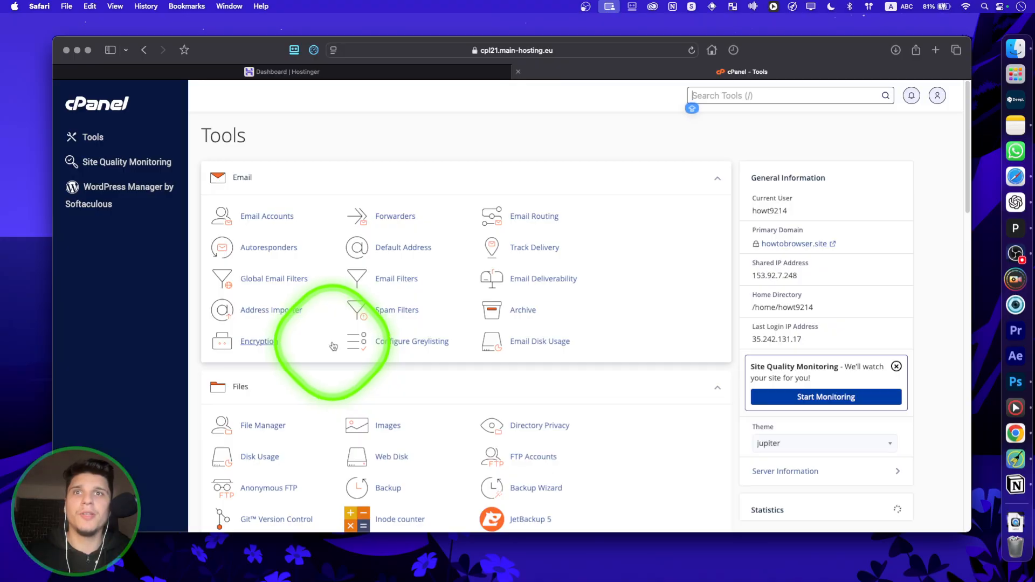
scroll(down, 3)
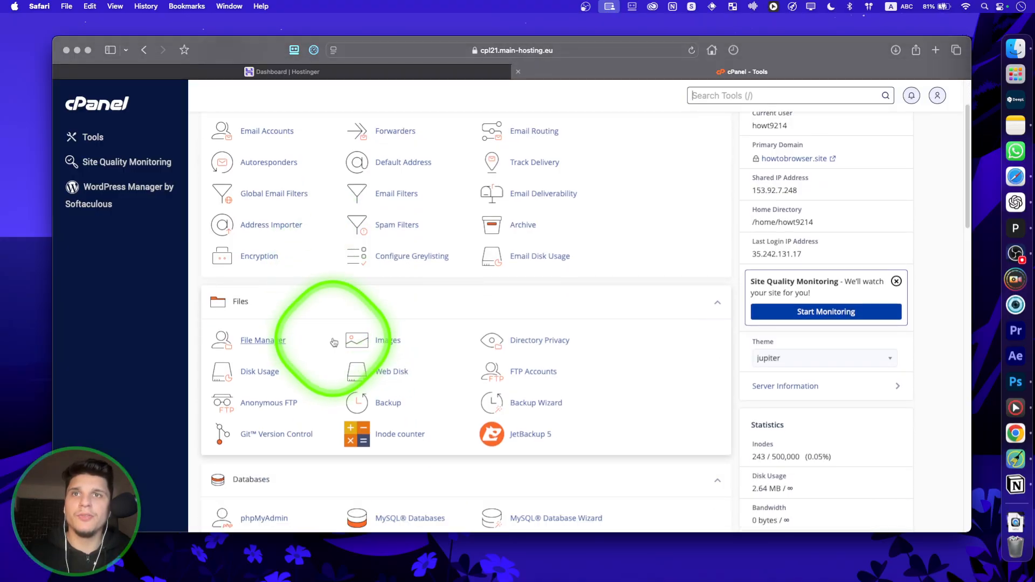
scroll(down, 3)
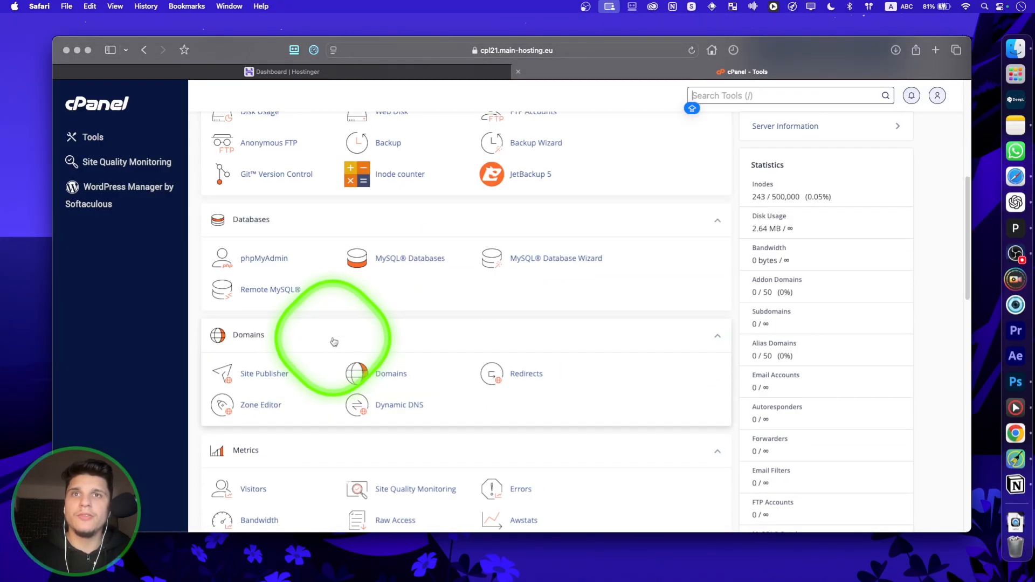
click(391, 374)
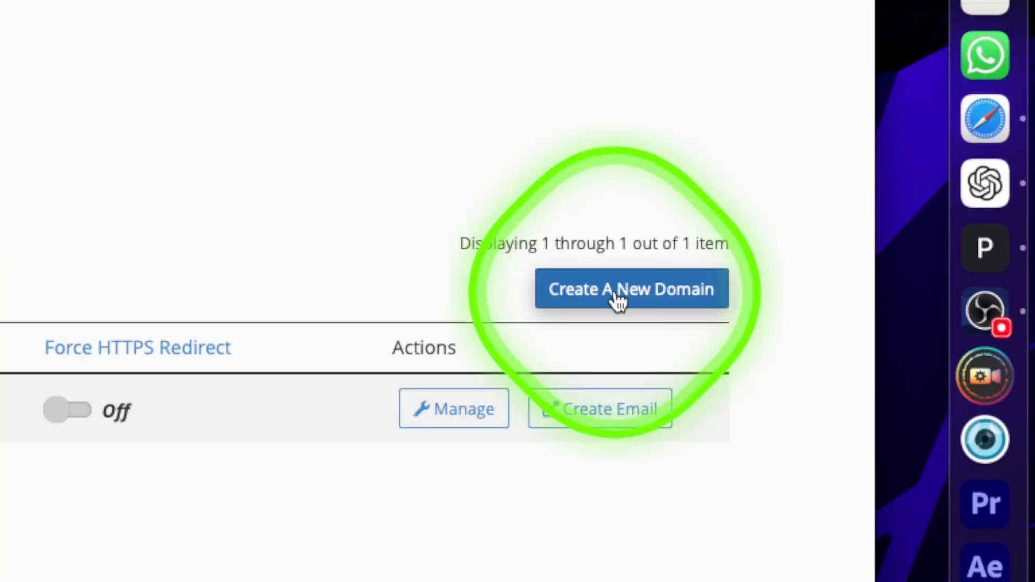
- Start a new domain from the Domains page's Create A New Domain button
click(631, 290)
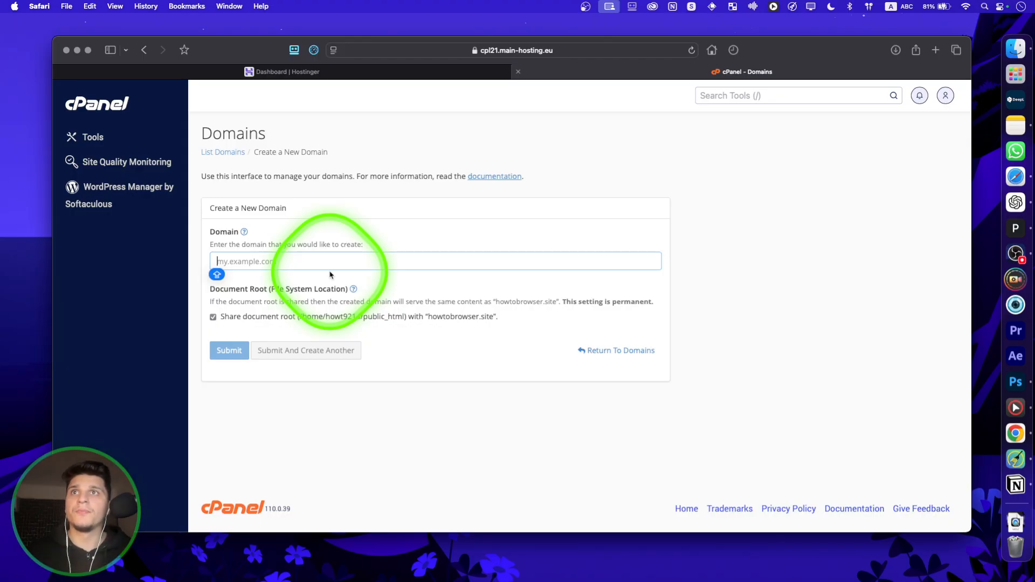
mouse_move(485, 191)
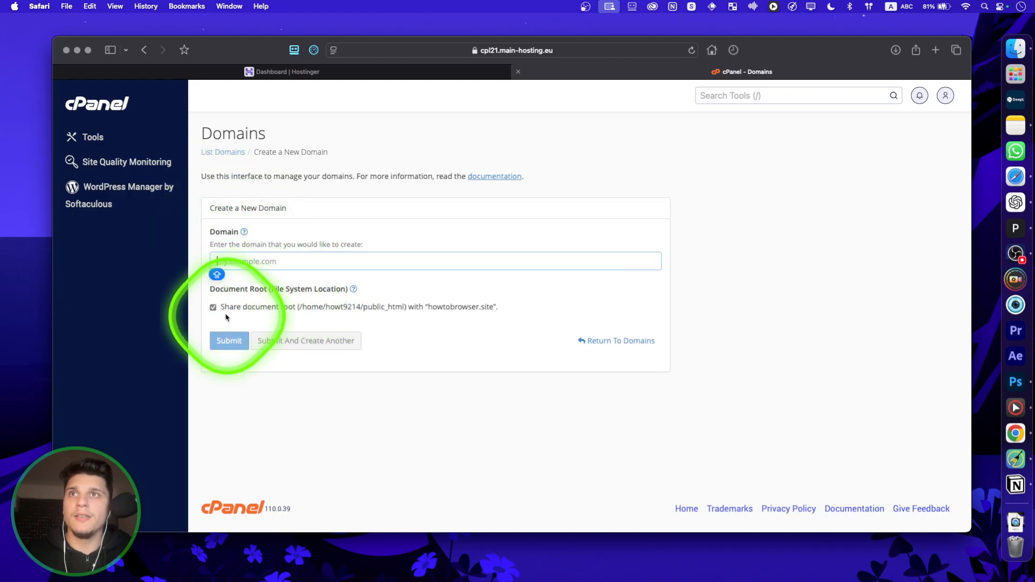
- Turn off sharing the howtobrowser.site document root to reveal the directory field
click(213, 307)
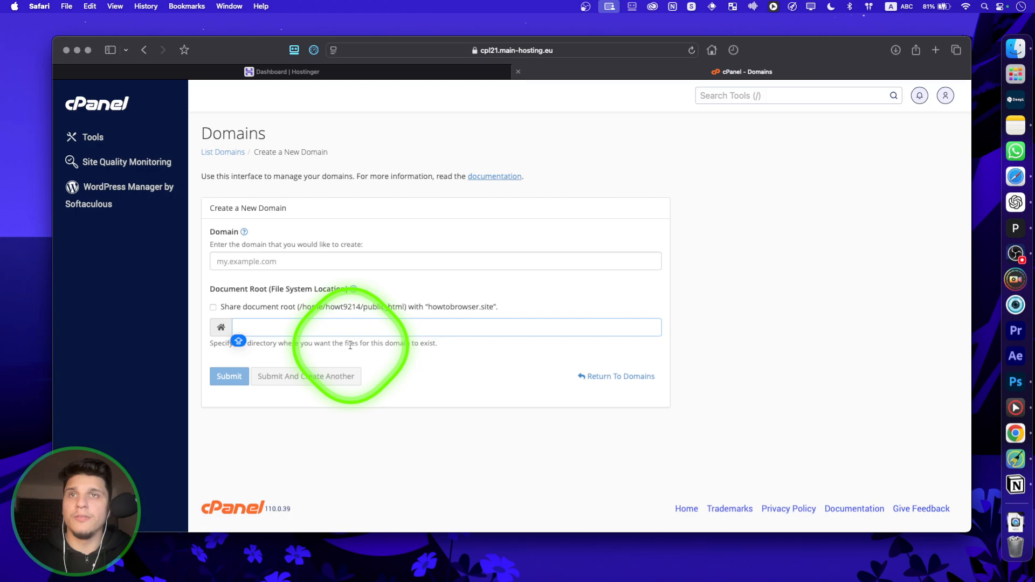